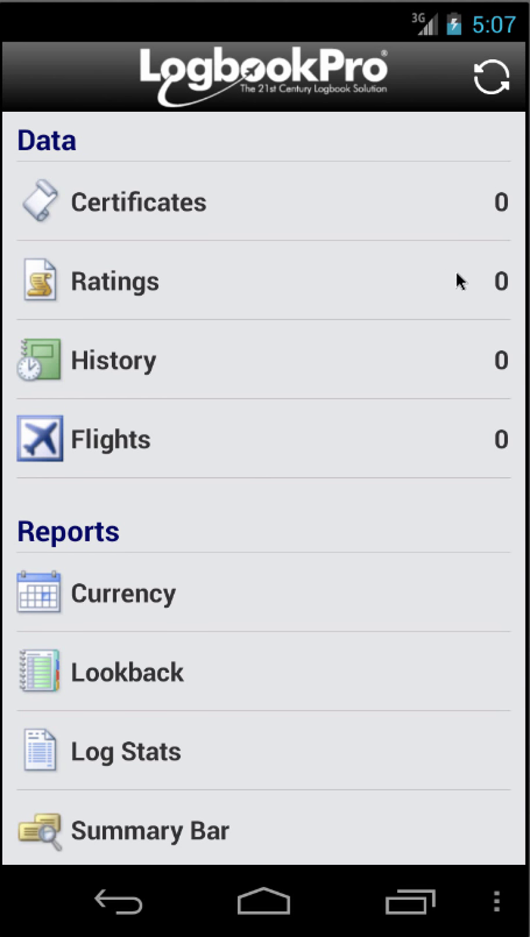
{"action": "mouse_move", "coordinate": [366, 351]}
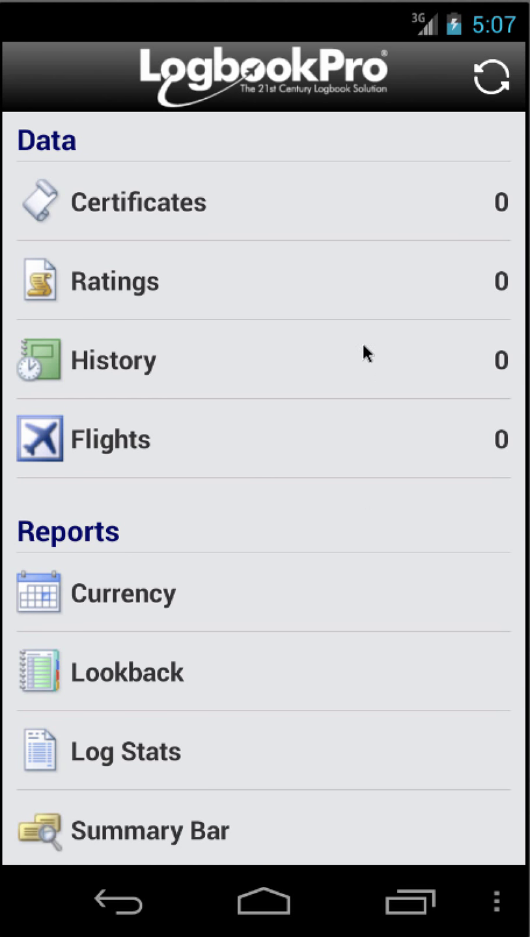
Step: Scroll the main menu to Resources and open the Schedule Importer
{"action": "scroll", "scroll_direction": "down", "scroll_amount": 3}
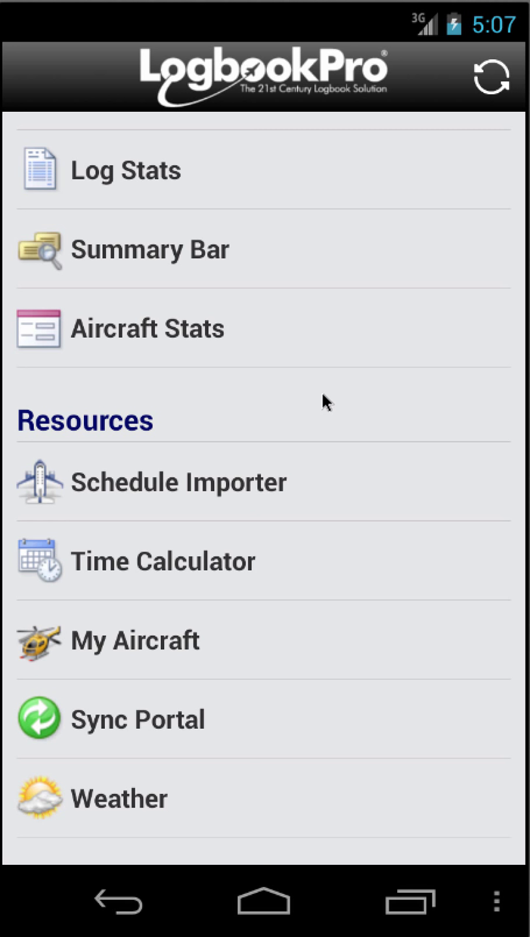
{"action": "mouse_move", "coordinate": [294, 492]}
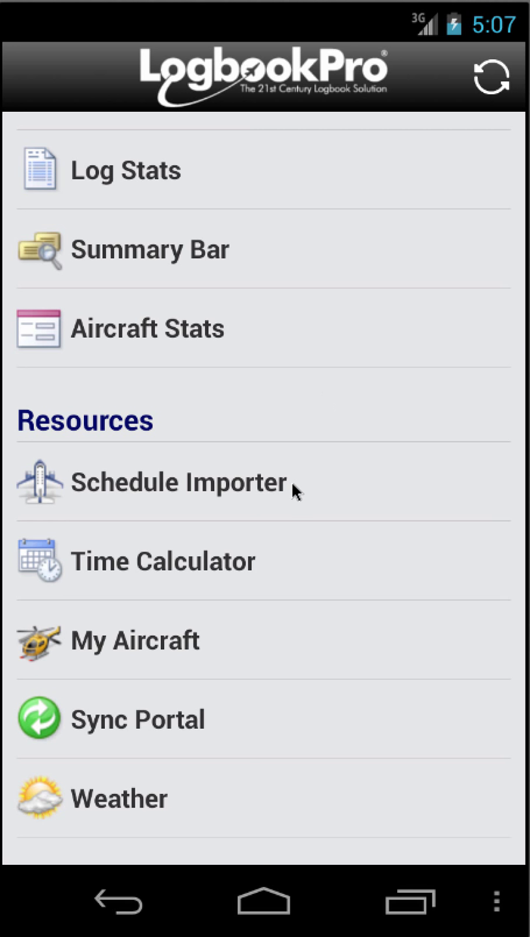
{"action": "mouse_move", "coordinate": [315, 422]}
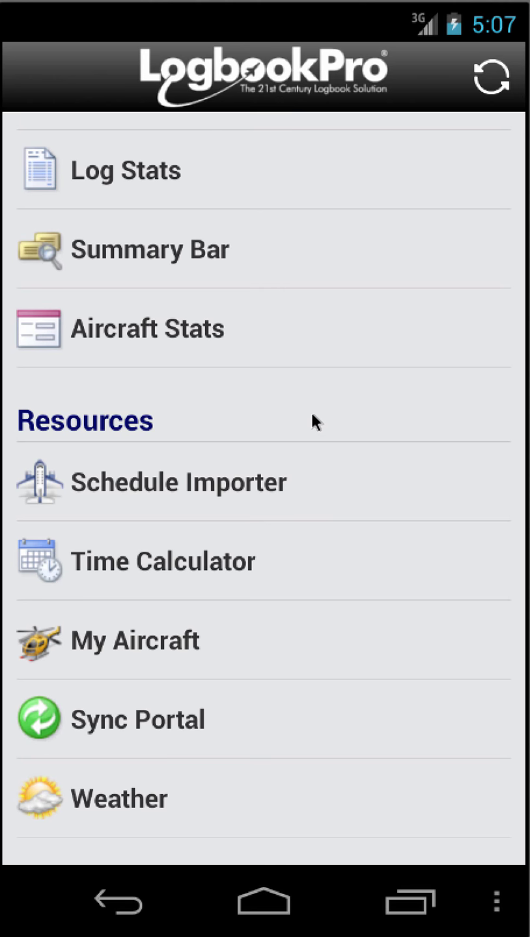
{"action": "scroll", "scroll_direction": "down", "scroll_amount": 3}
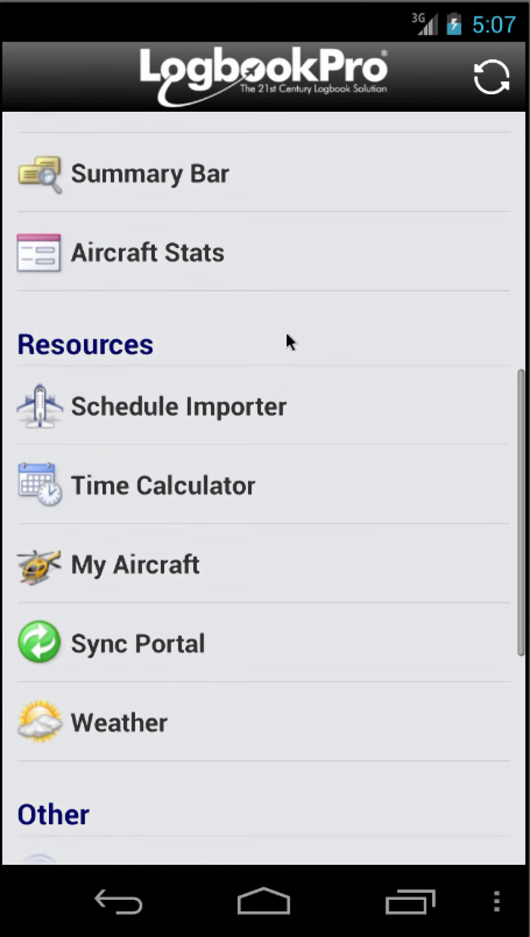
{"action": "scroll", "scroll_direction": "up", "scroll_amount": 3}
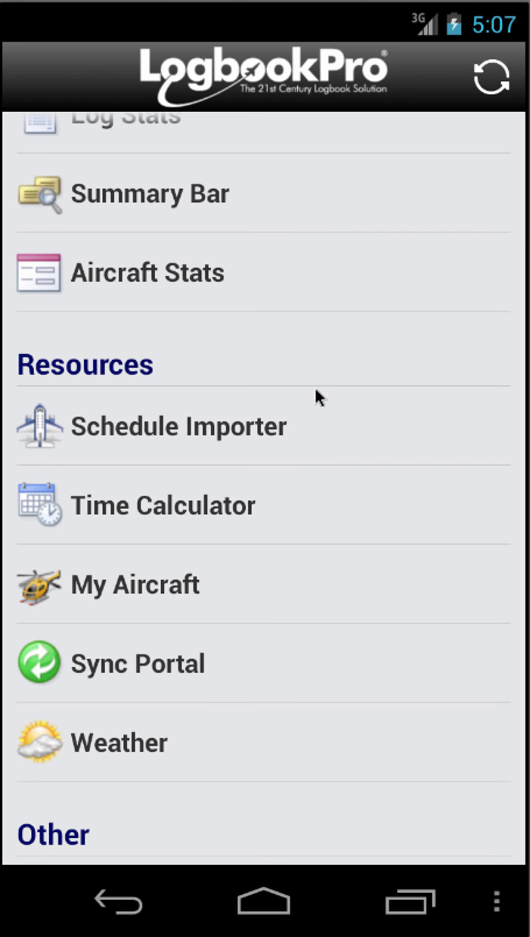
{"action": "scroll", "scroll_direction": "down", "scroll_amount": 3}
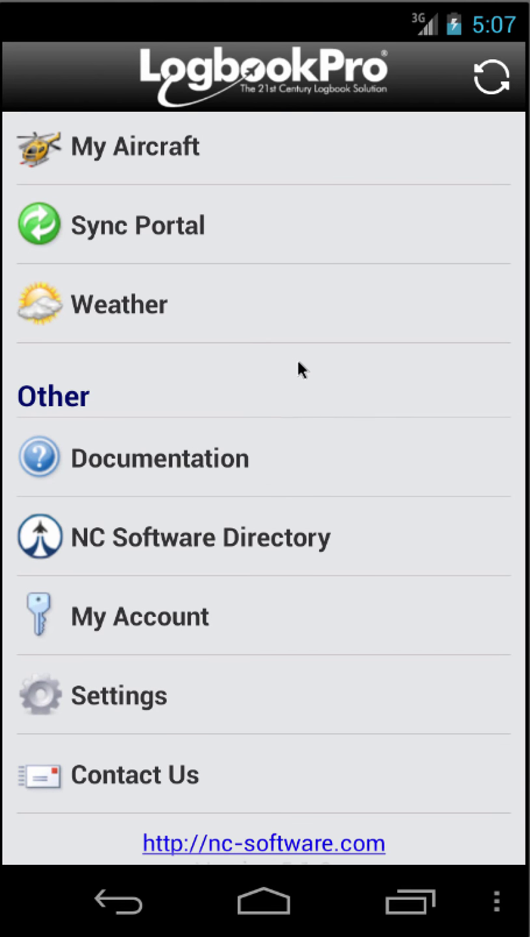
{"action": "scroll", "scroll_direction": "down", "scroll_amount": 3}
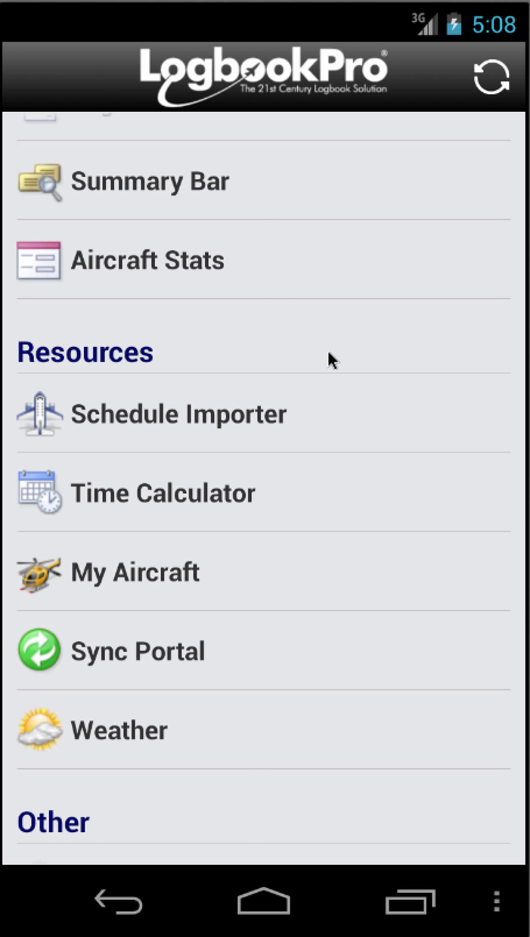
{"action": "left_click", "coordinate": [177, 414]}
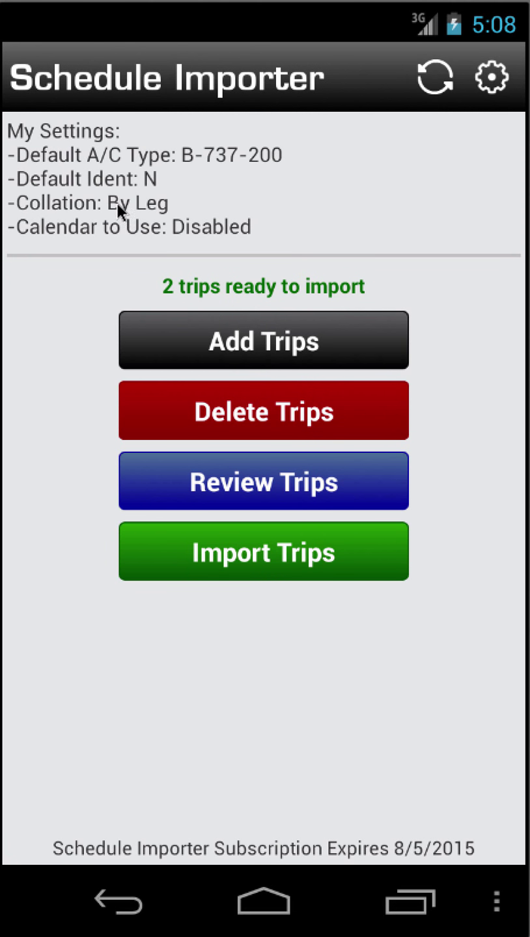
{"action": "mouse_move", "coordinate": [78, 366]}
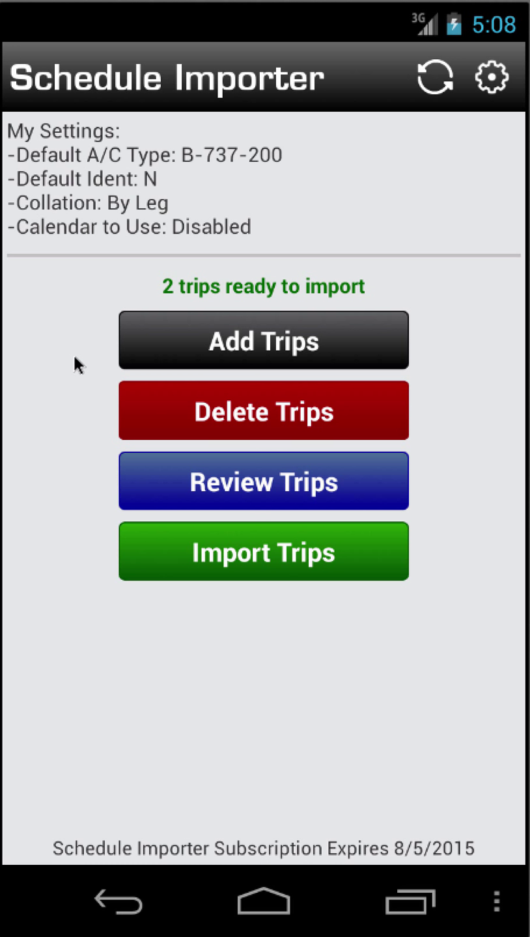
{"action": "mouse_move", "coordinate": [280, 342]}
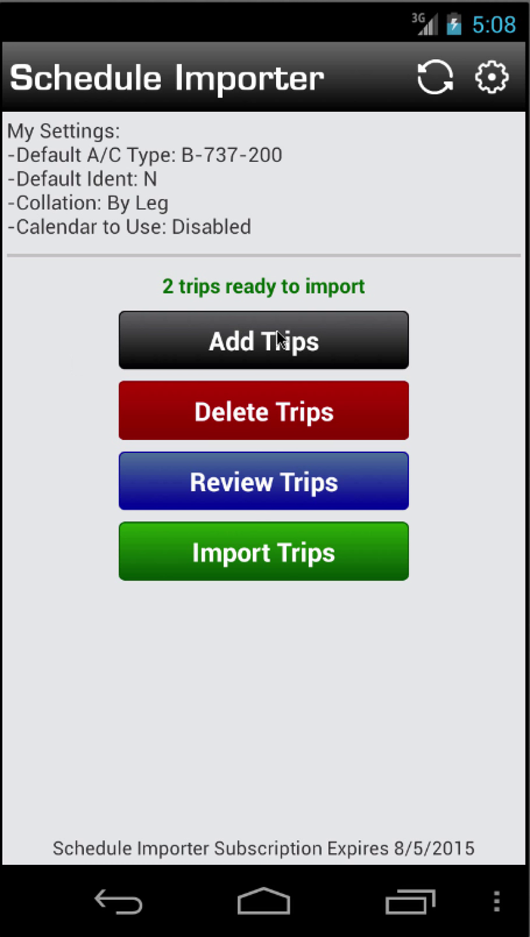
{"action": "mouse_move", "coordinate": [330, 344]}
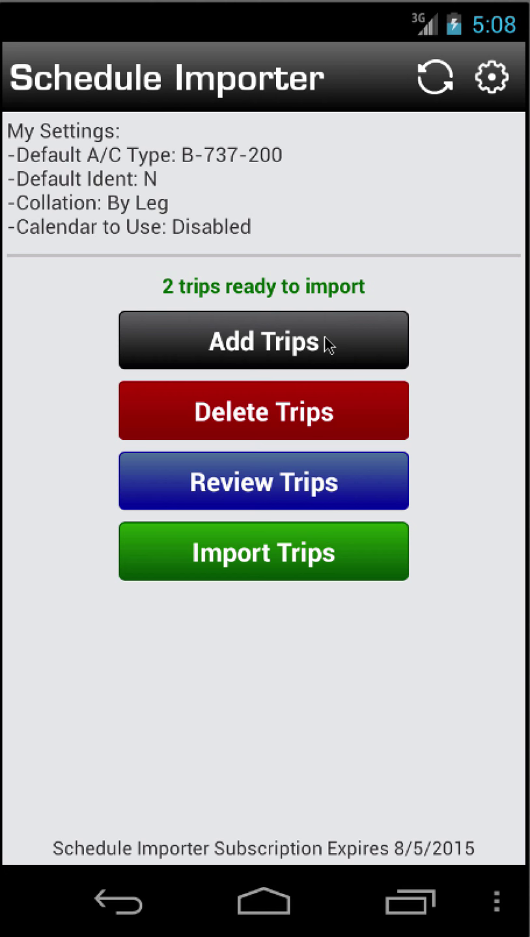
{"action": "left_click", "coordinate": [263, 339]}
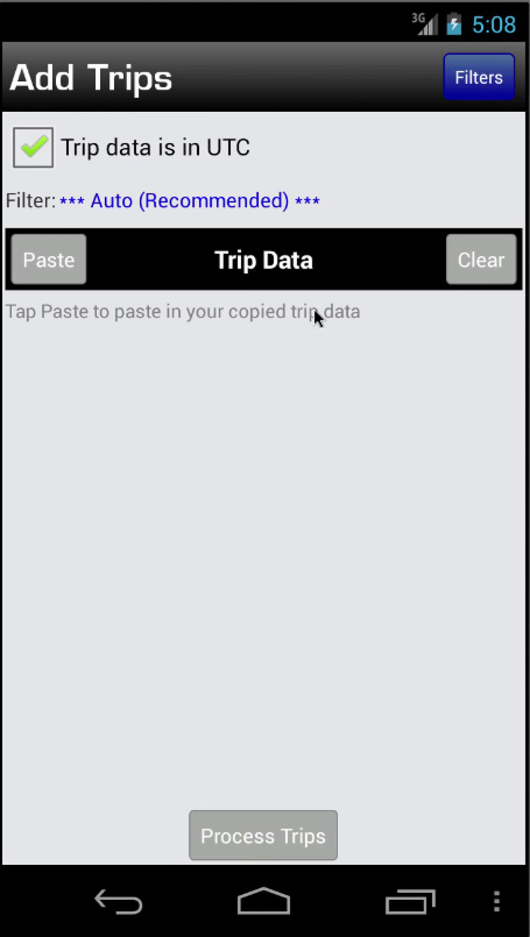
{"action": "mouse_move", "coordinate": [125, 358]}
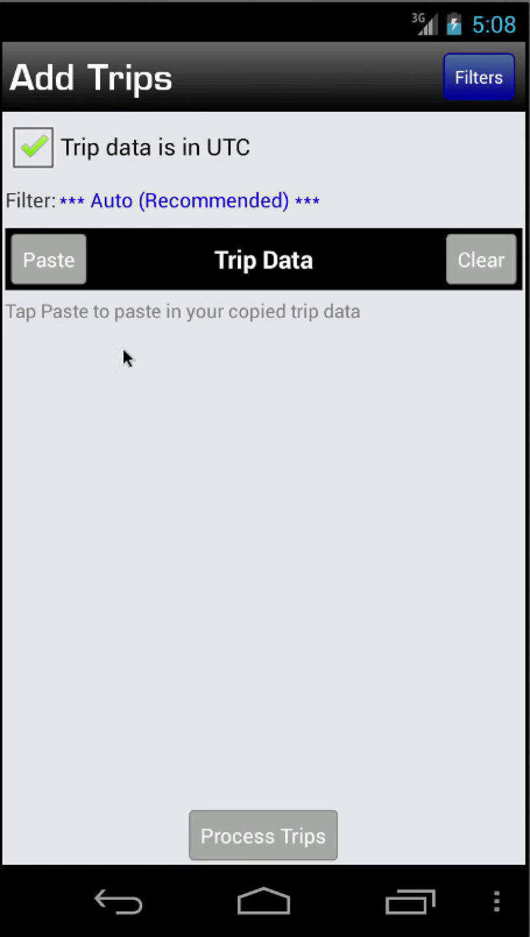
{"action": "mouse_move", "coordinate": [188, 506]}
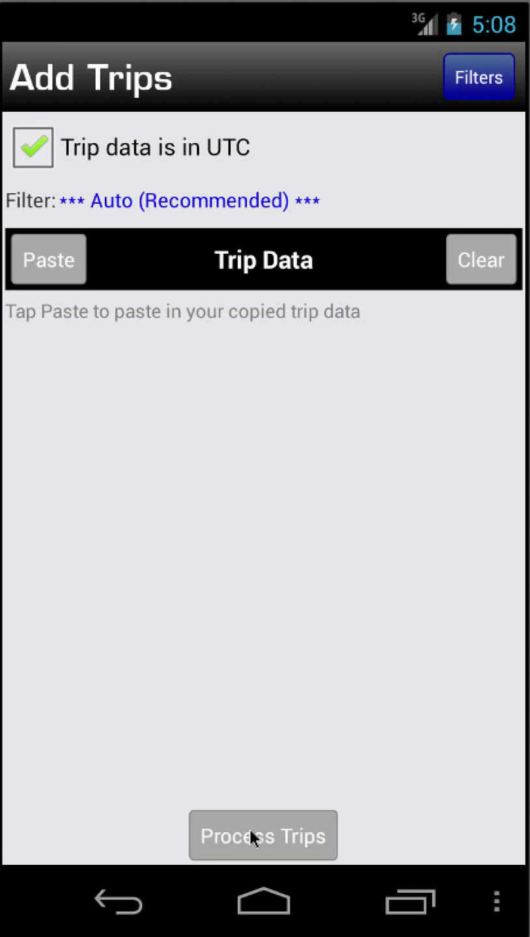
{"action": "mouse_move", "coordinate": [289, 443]}
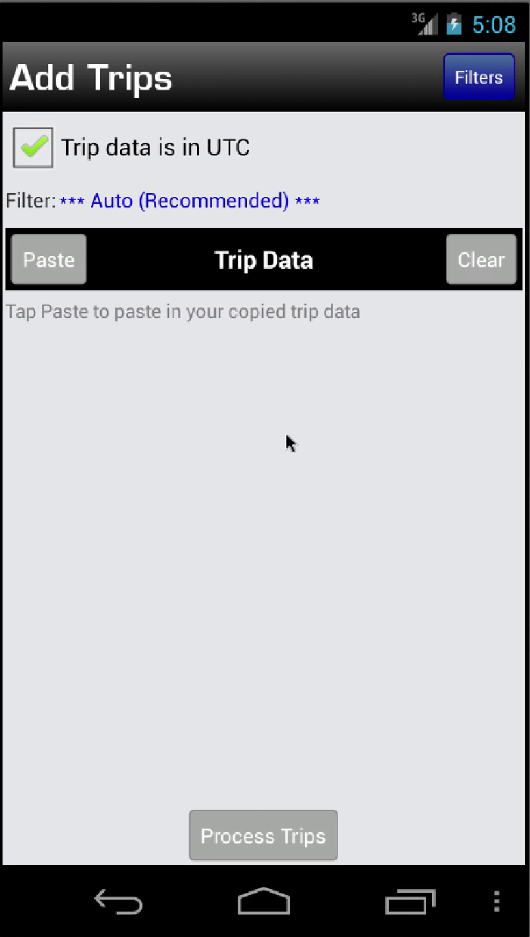
{"action": "mouse_move", "coordinate": [296, 448]}
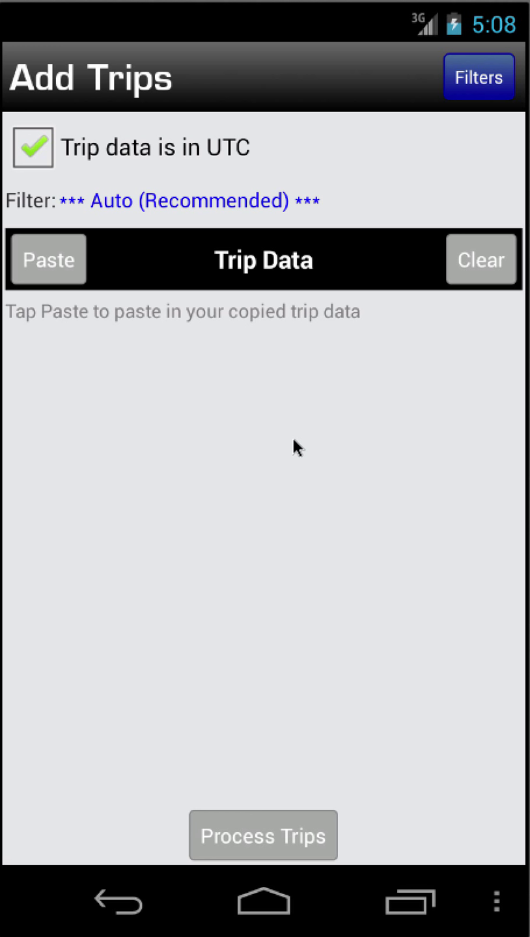
{"action": "mouse_move", "coordinate": [279, 427]}
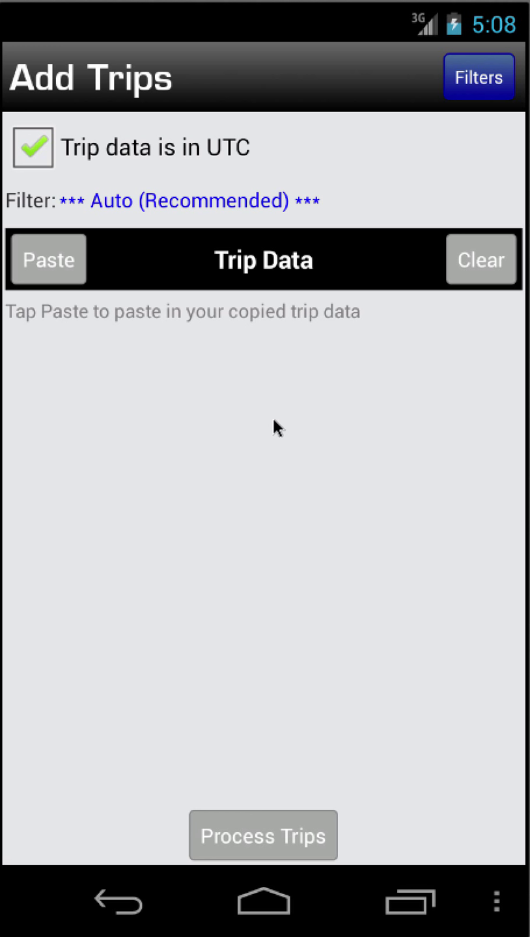
{"action": "mouse_move", "coordinate": [123, 171]}
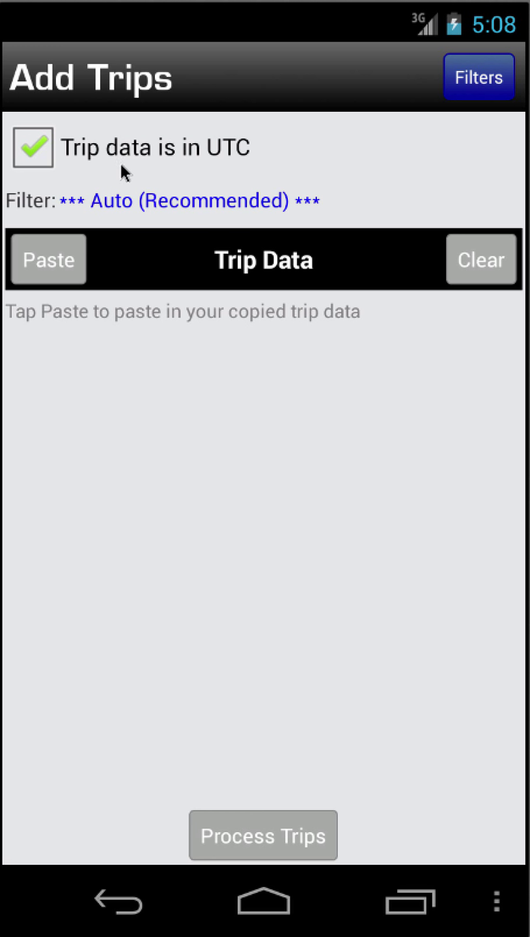
{"action": "mouse_move", "coordinate": [136, 162]}
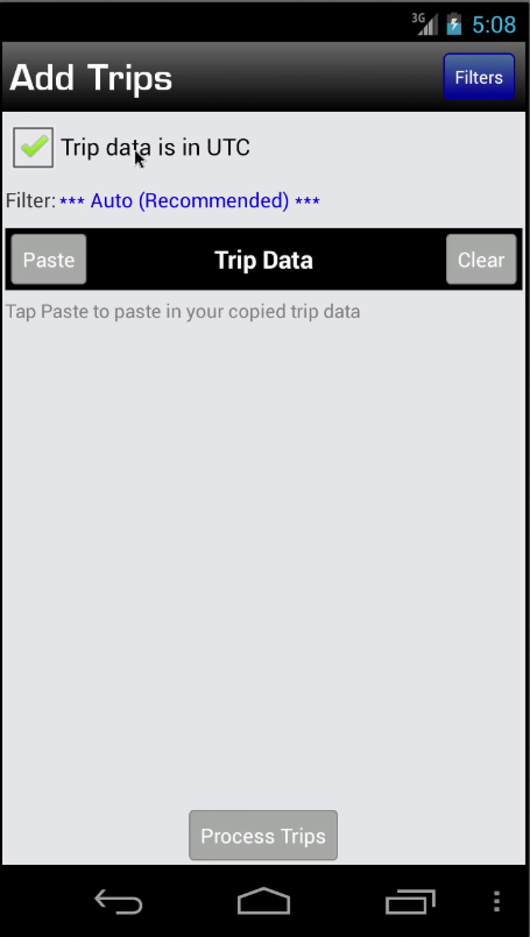
{"action": "mouse_move", "coordinate": [250, 160]}
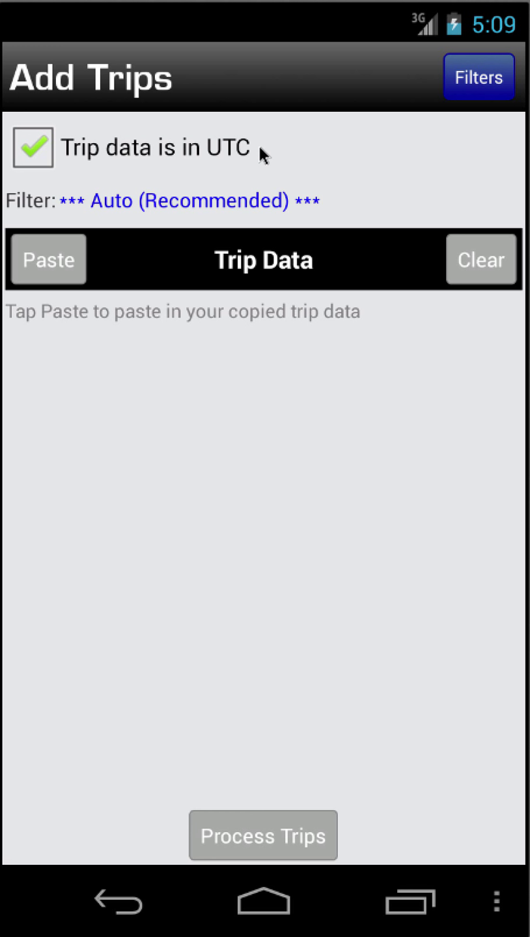
{"action": "mouse_move", "coordinate": [221, 156]}
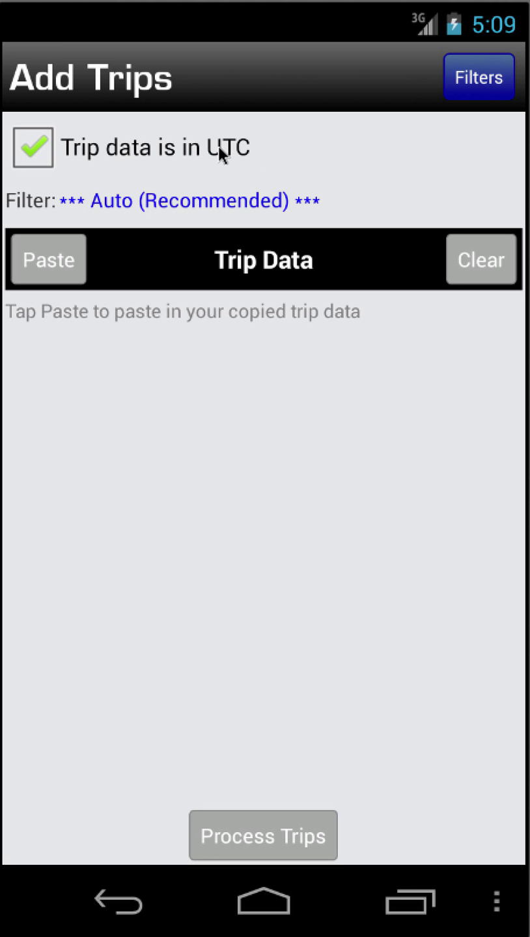
{"action": "mouse_move", "coordinate": [259, 159]}
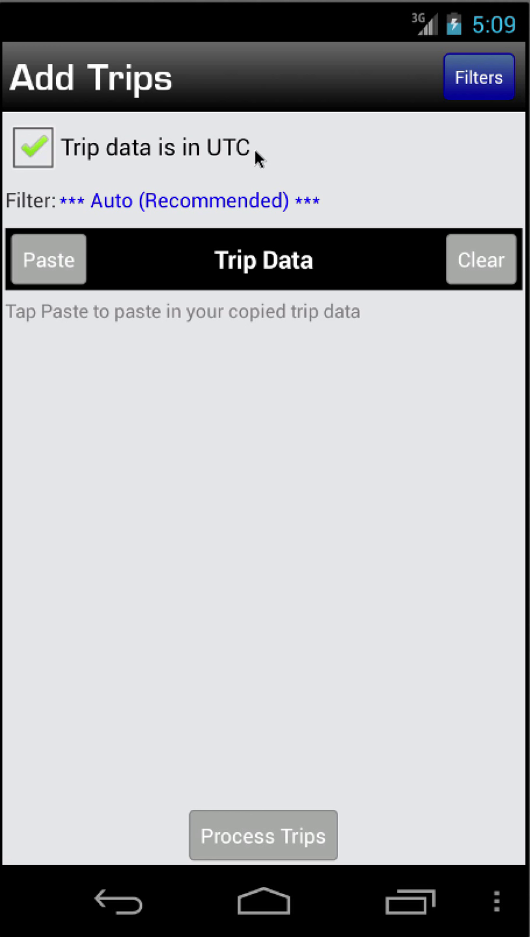
{"action": "mouse_move", "coordinate": [266, 156]}
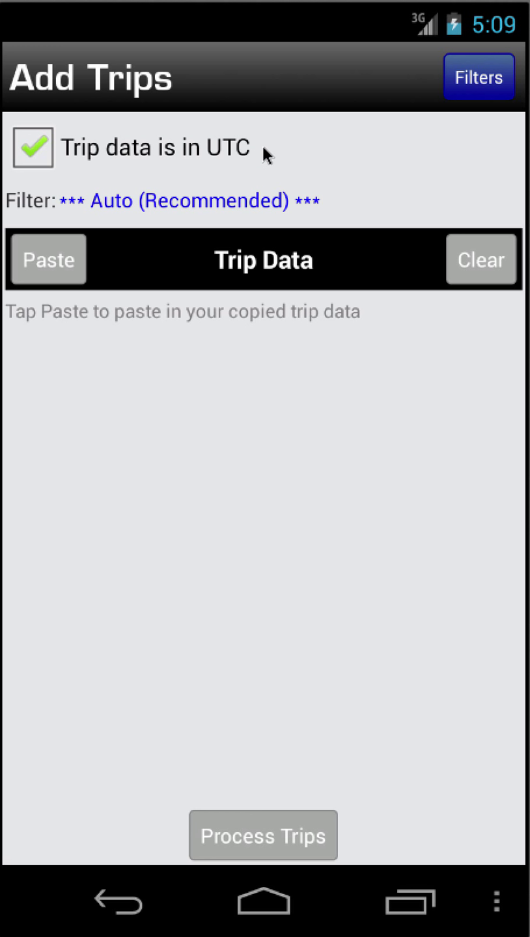
{"action": "mouse_move", "coordinate": [336, 143]}
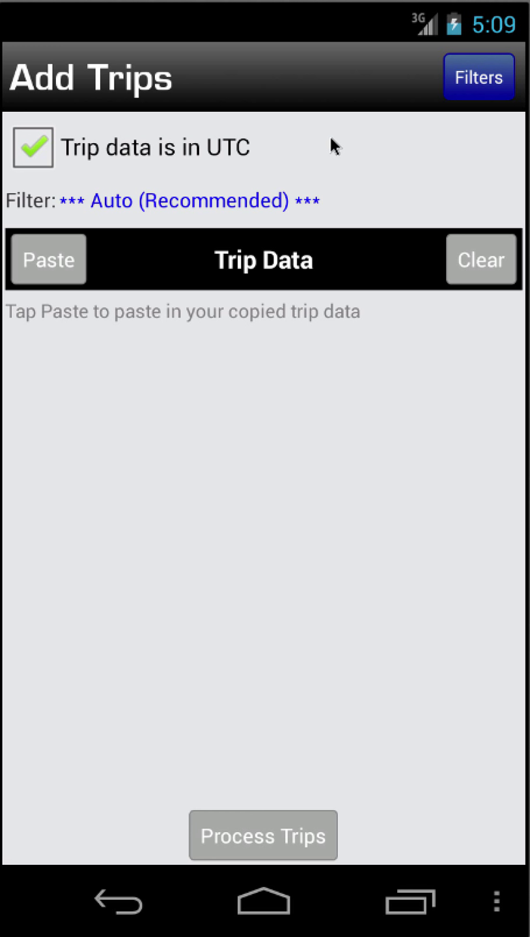
{"action": "mouse_move", "coordinate": [241, 220]}
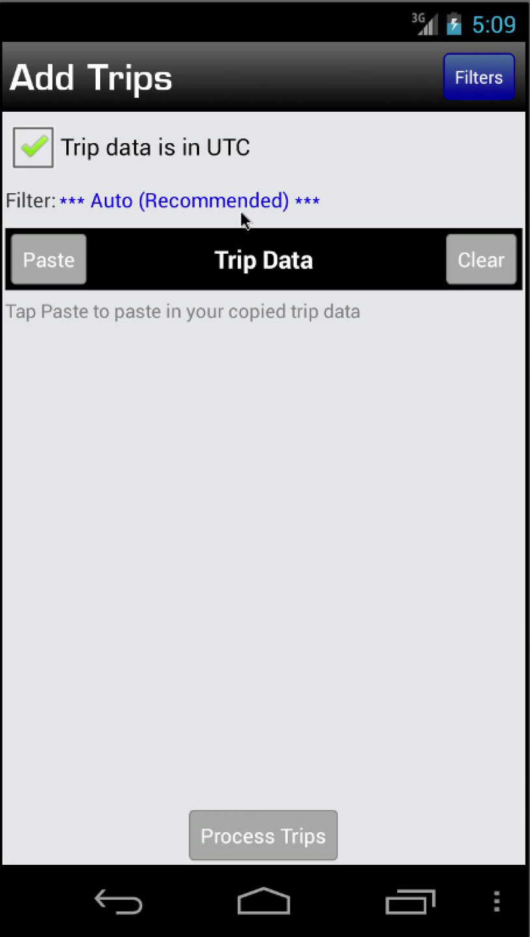
{"action": "mouse_move", "coordinate": [479, 77]}
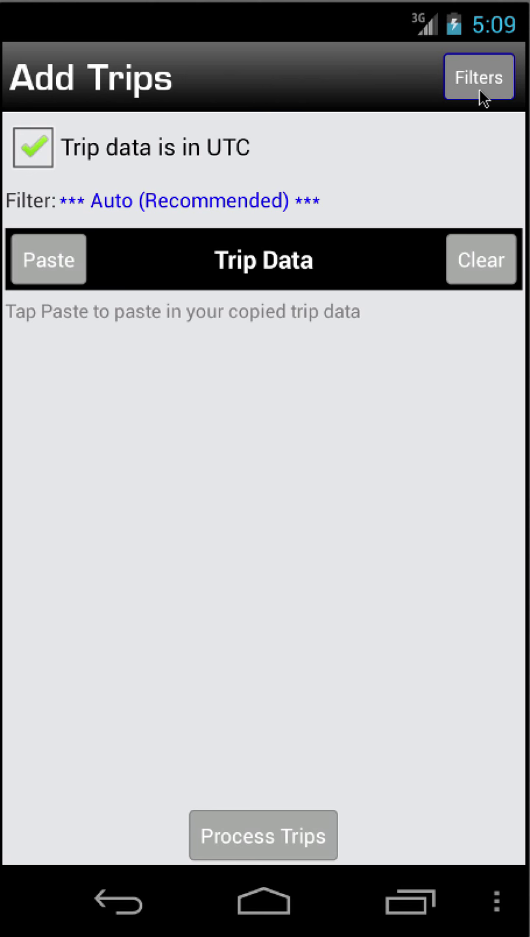
{"action": "left_click", "coordinate": [478, 75]}
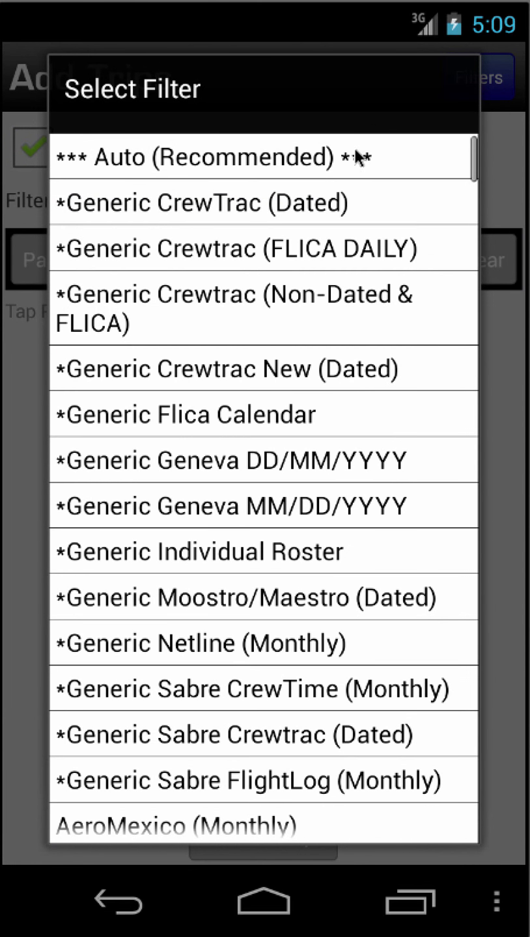
{"action": "scroll", "scroll_direction": "down", "scroll_amount": 3}
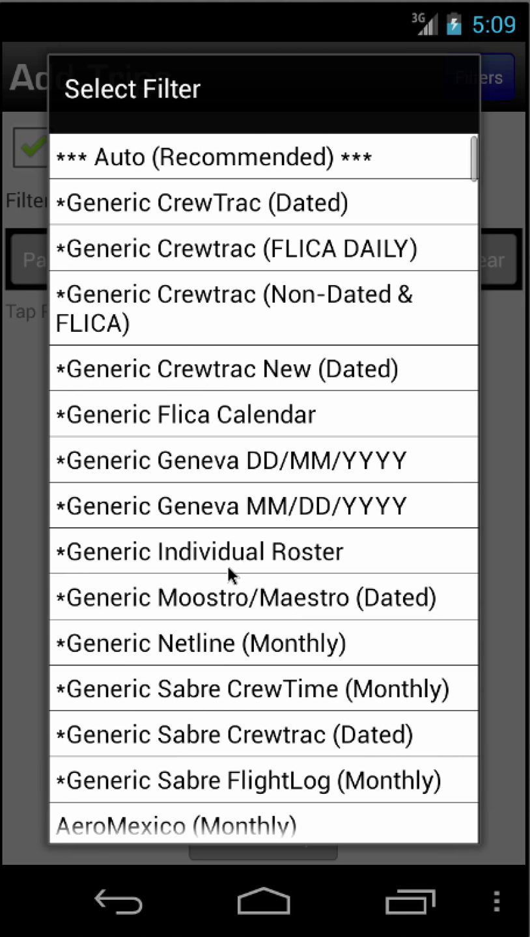
{"action": "mouse_move", "coordinate": [259, 168]}
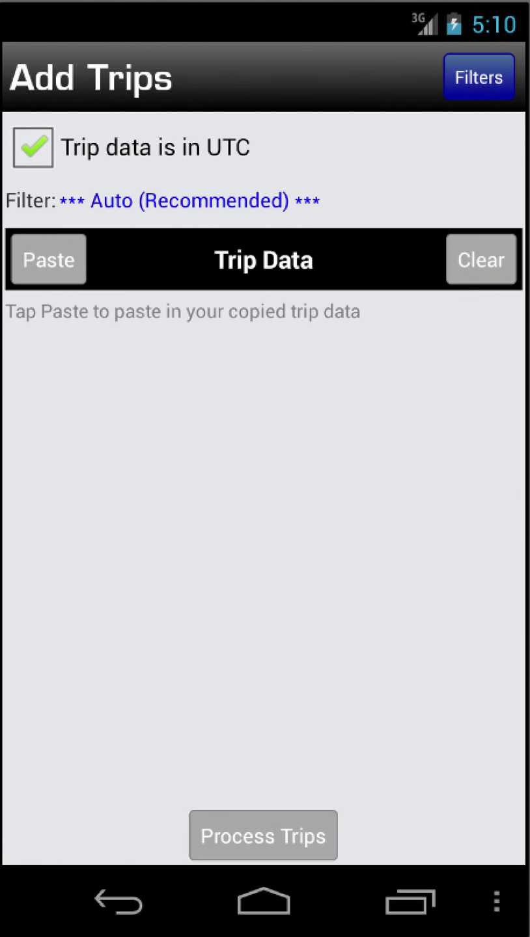
{"action": "mouse_move", "coordinate": [163, 859]}
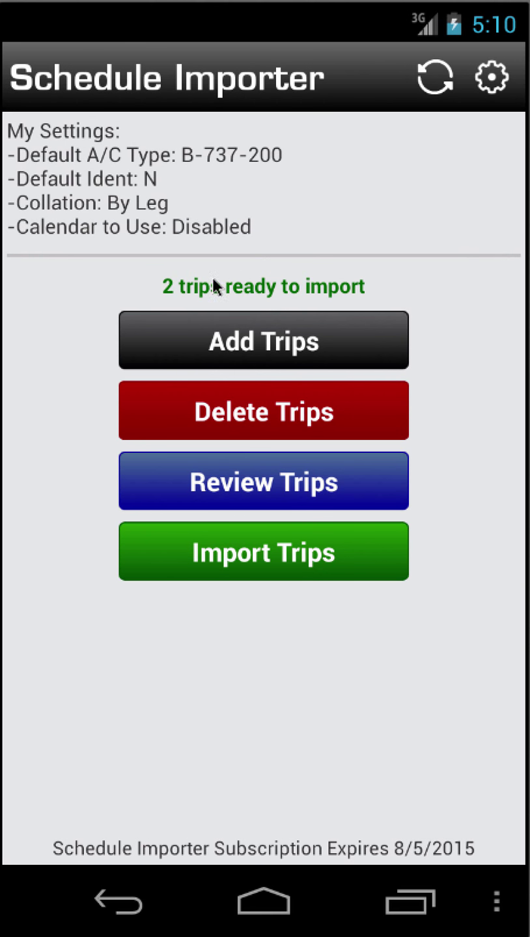
{"action": "mouse_move", "coordinate": [397, 316]}
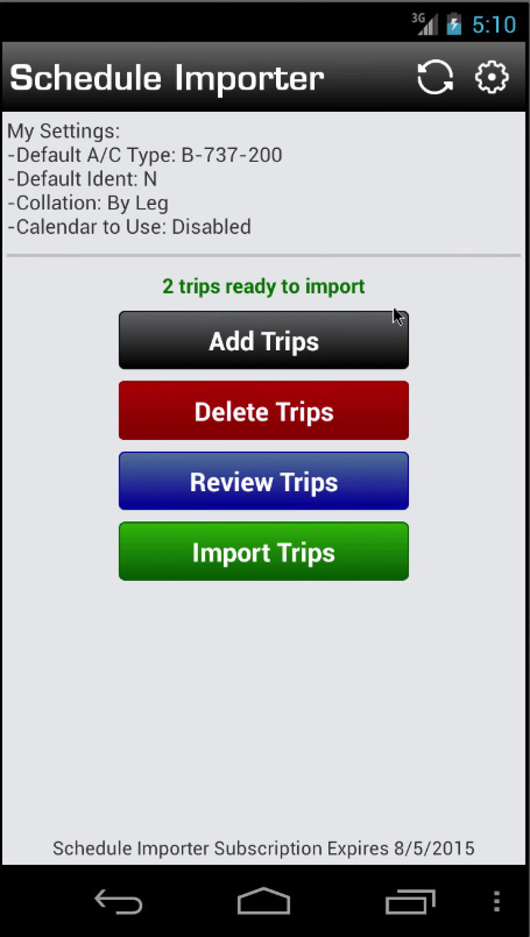
{"action": "mouse_move", "coordinate": [338, 414]}
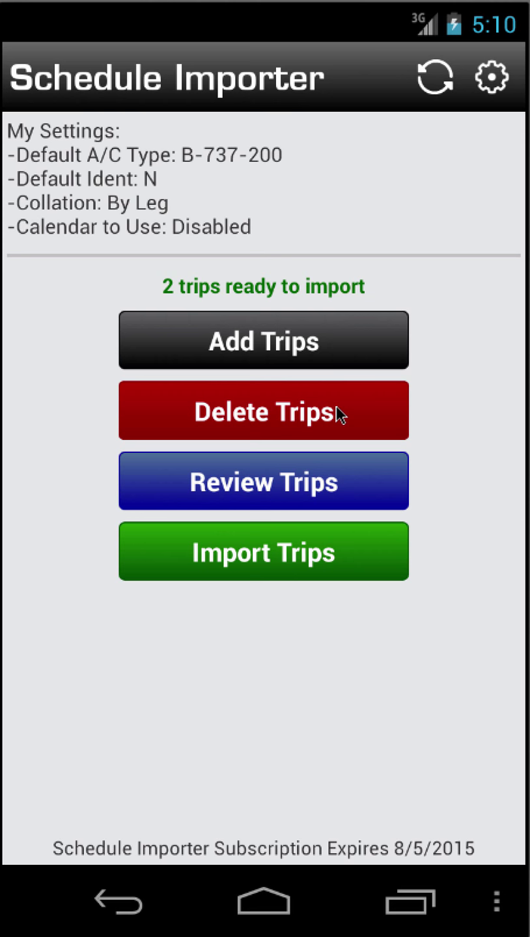
{"action": "mouse_move", "coordinate": [362, 416]}
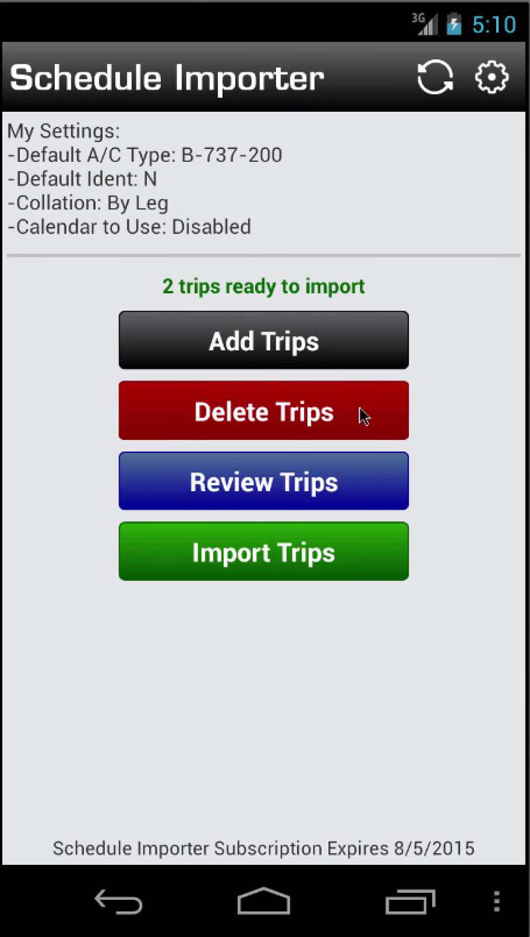
Step: Go back from Add Trips to the Schedule Importer, leaving the filter on Auto
{"action": "left_click", "coordinate": [263, 480]}
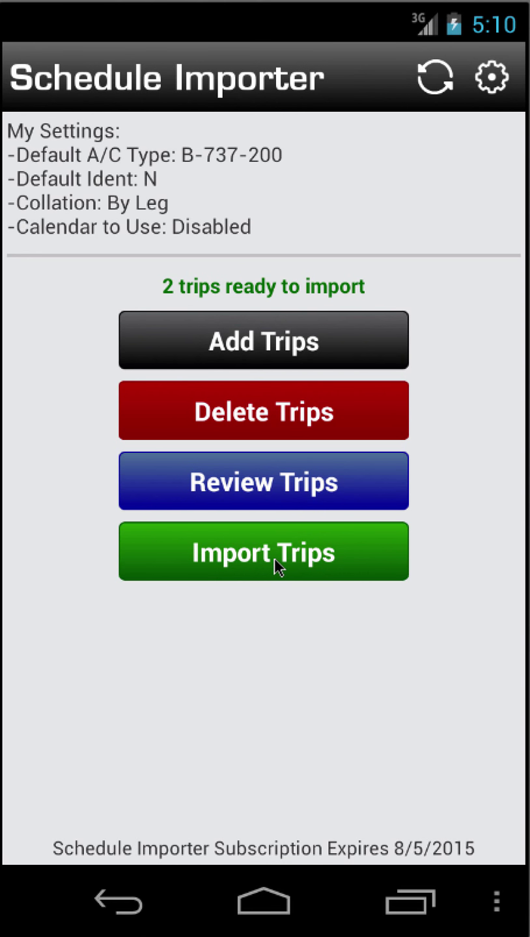
Step: Import the 2 ready trips, confirming and acknowledging success, bringing Flights to 18
{"action": "left_click", "coordinate": [263, 550]}
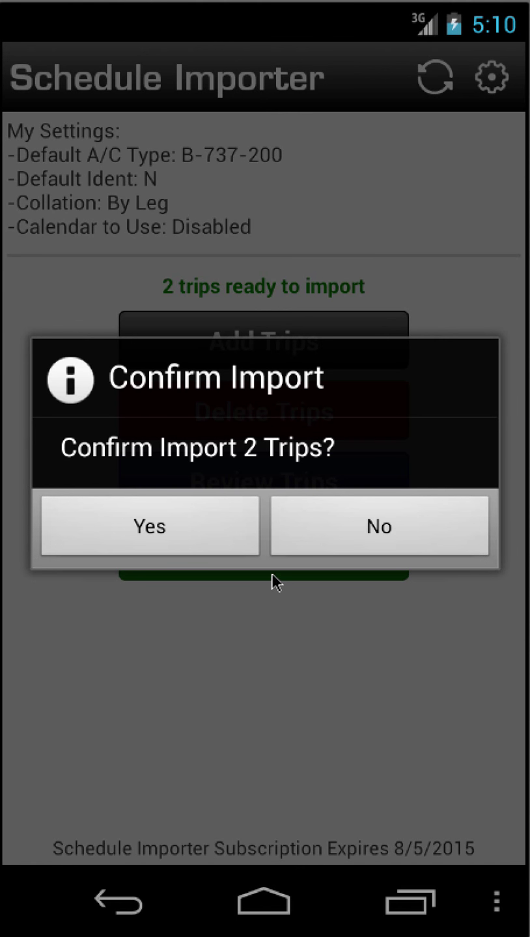
{"action": "left_click", "coordinate": [150, 526]}
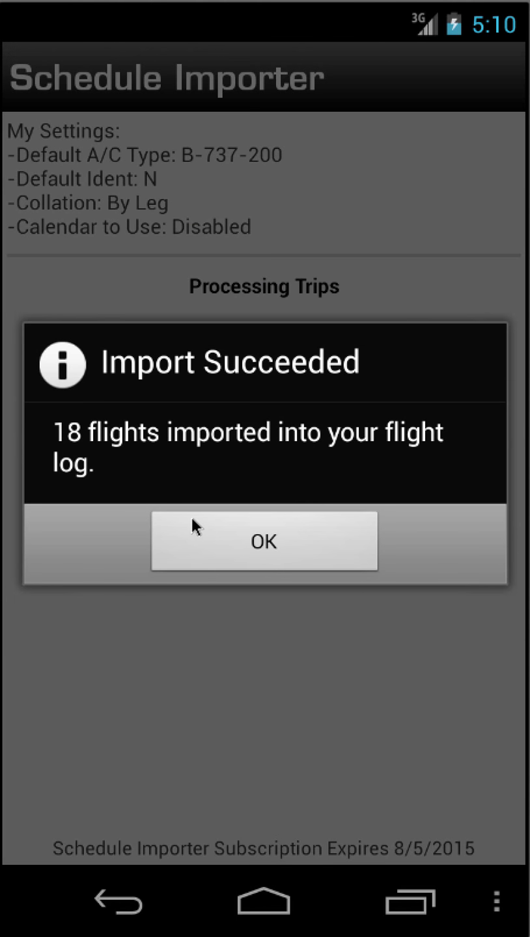
{"action": "left_click", "coordinate": [263, 540]}
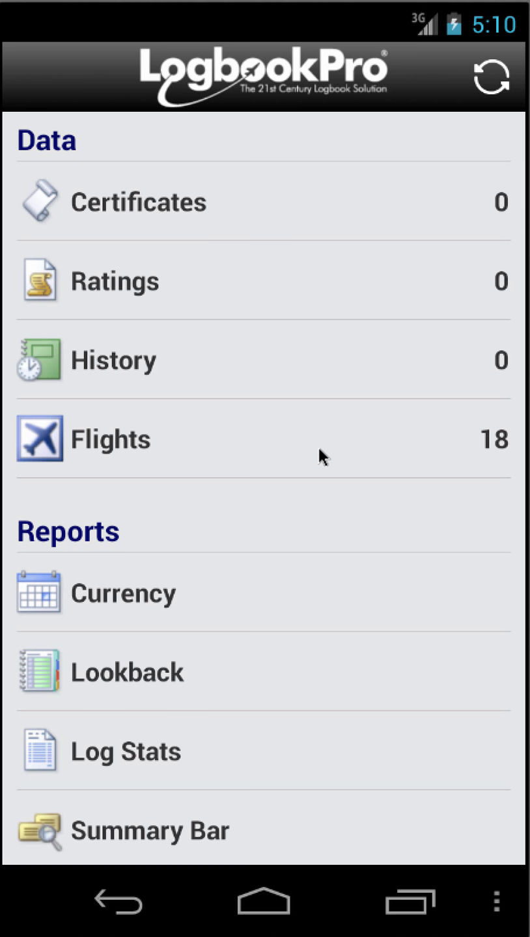
{"action": "left_click", "coordinate": [110, 439]}
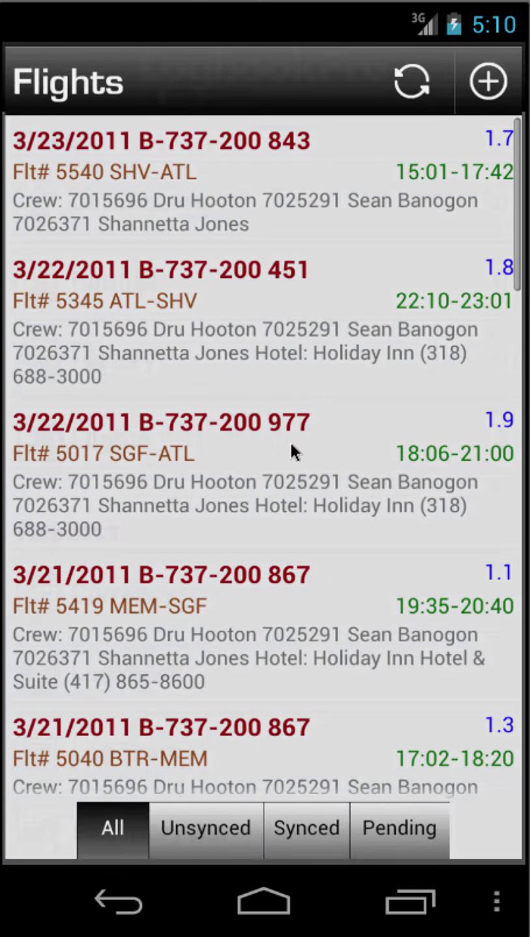
{"action": "scroll", "scroll_direction": "down", "scroll_amount": 3}
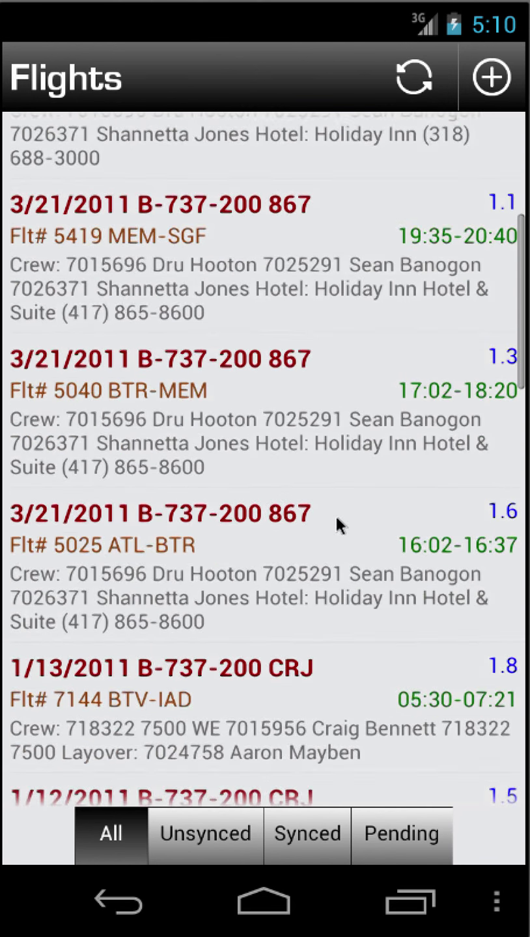
{"action": "scroll", "scroll_direction": "down", "scroll_amount": 3}
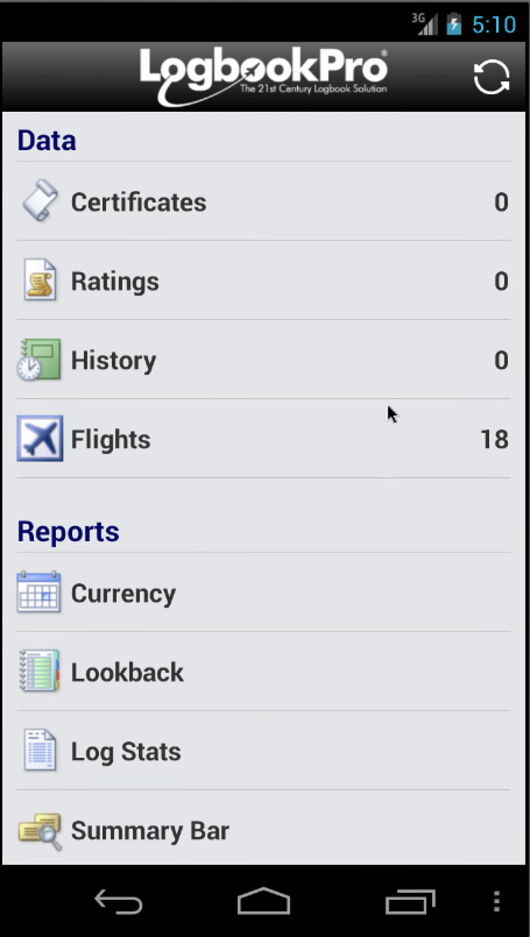
{"action": "scroll", "scroll_direction": "down", "scroll_amount": 3}
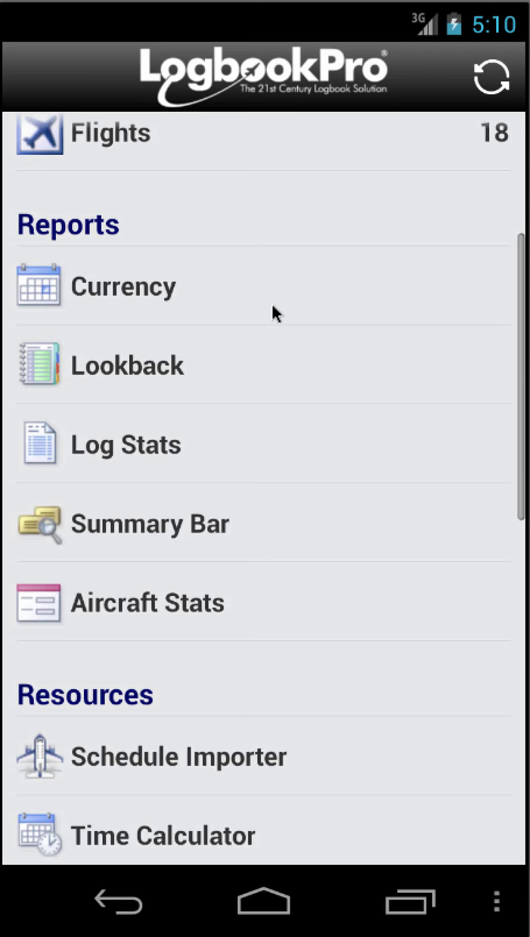
{"action": "scroll", "scroll_direction": "down", "scroll_amount": 3}
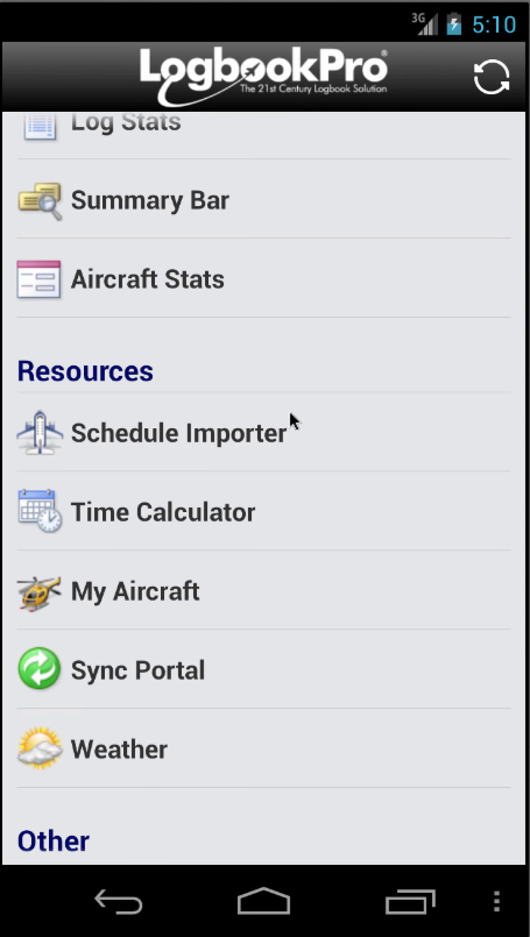
{"action": "mouse_move", "coordinate": [357, 365]}
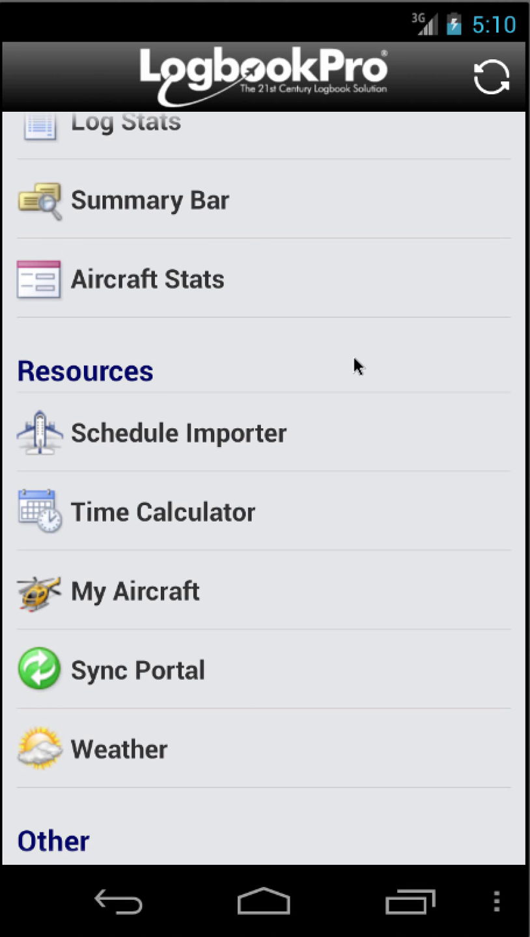
{"action": "mouse_move", "coordinate": [289, 362]}
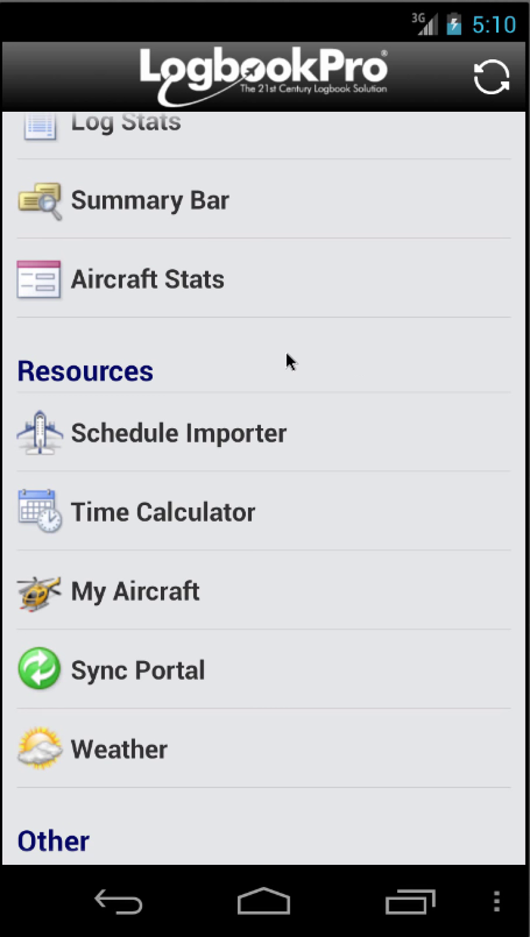